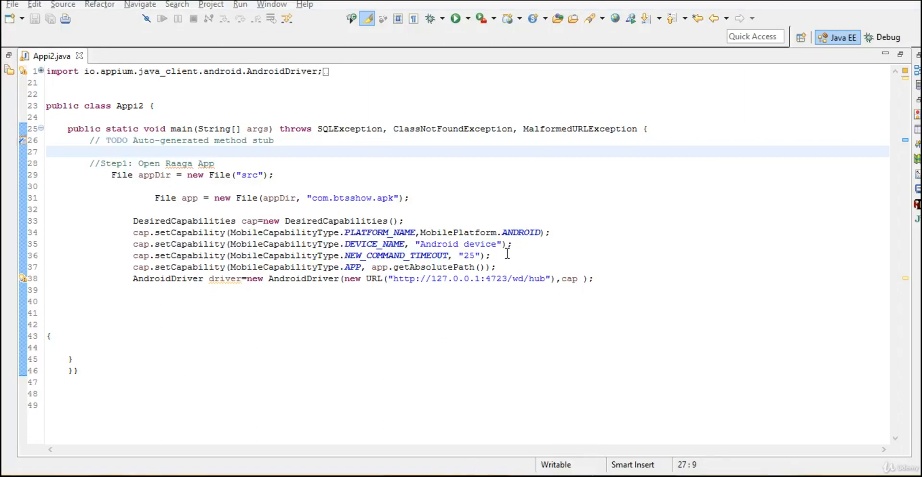
Step: Delete the APP capability line that passes the apk file's absolute path, emptying line 37
left_click(499, 267)
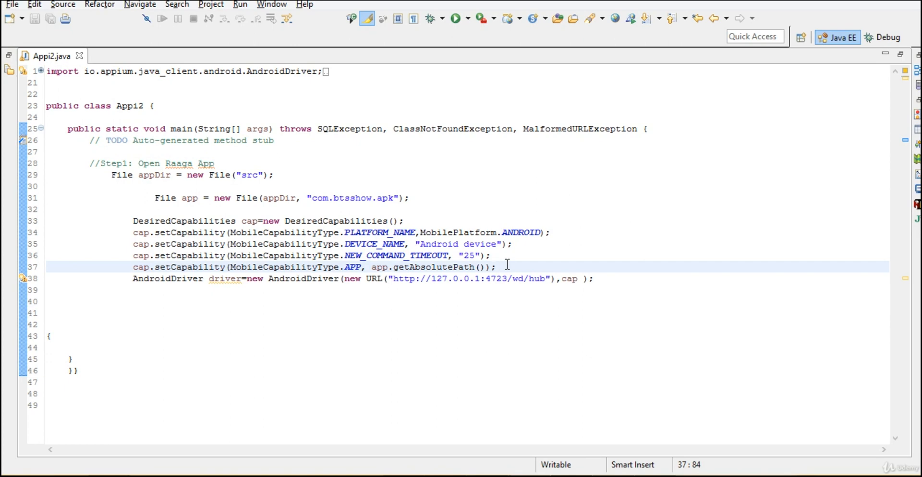
mouse_move(348, 286)
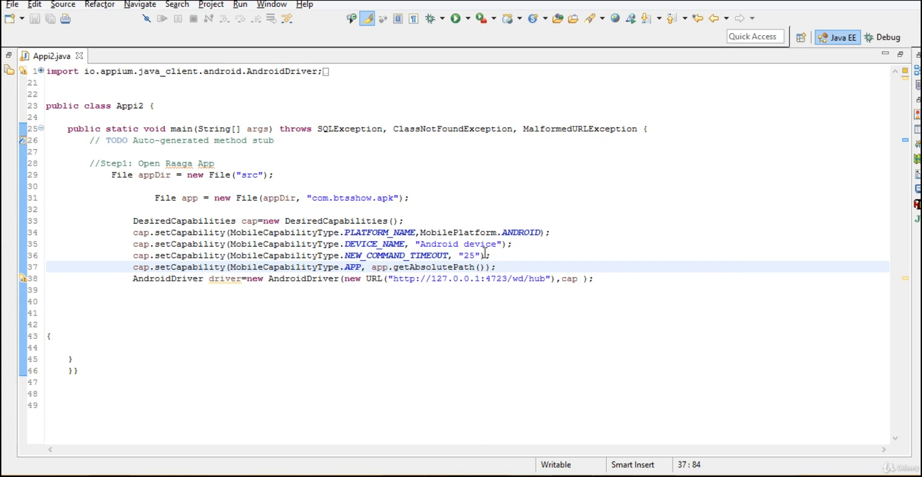
left_click(492, 266)
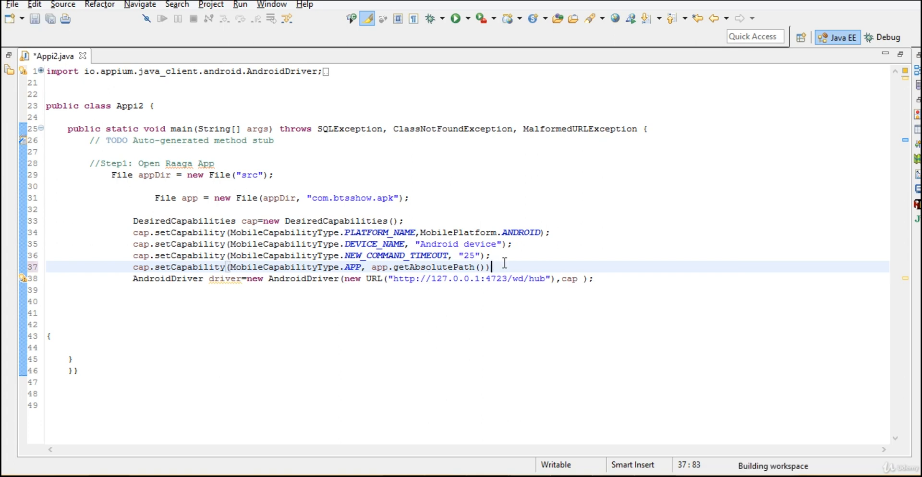
key("BackSpace")
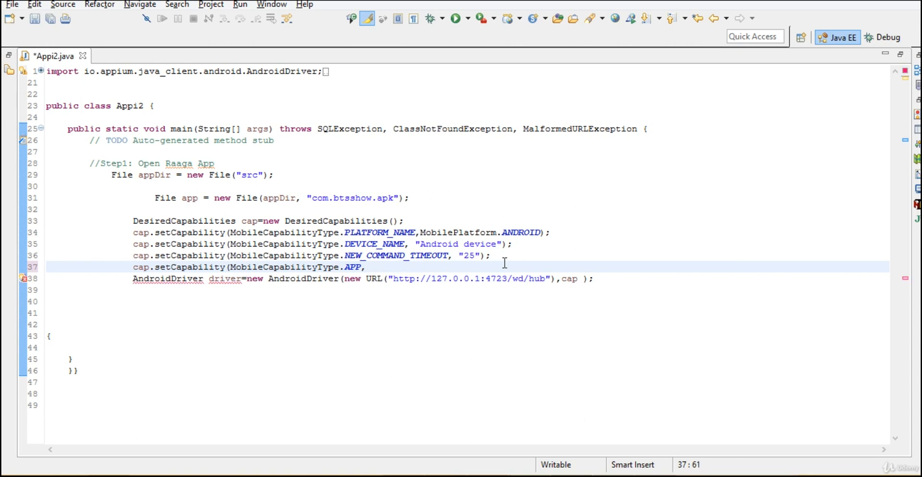
key("BackSpace")
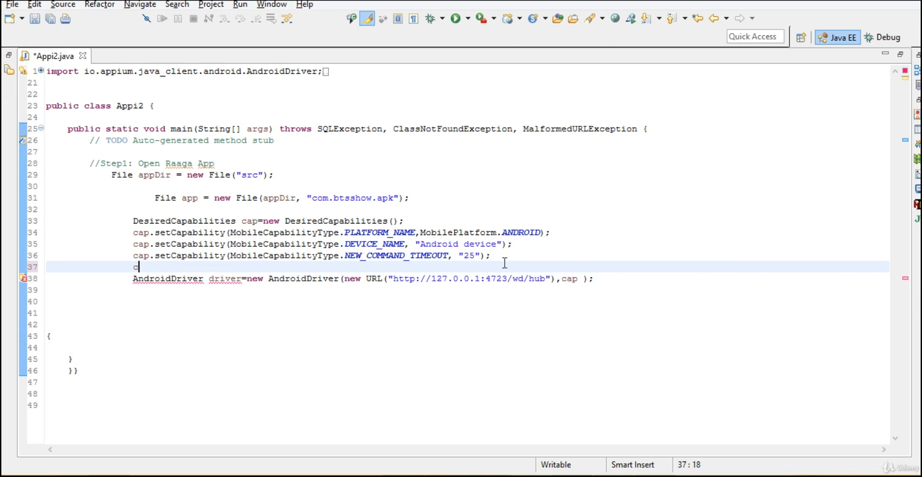
key("Backspace")
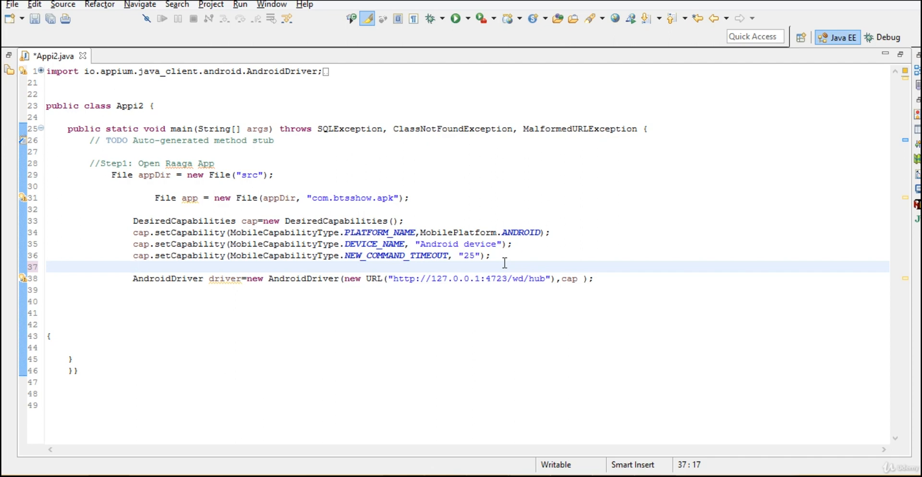
Step: Move the caret to the end of the apk File creation line
left_click(412, 198)
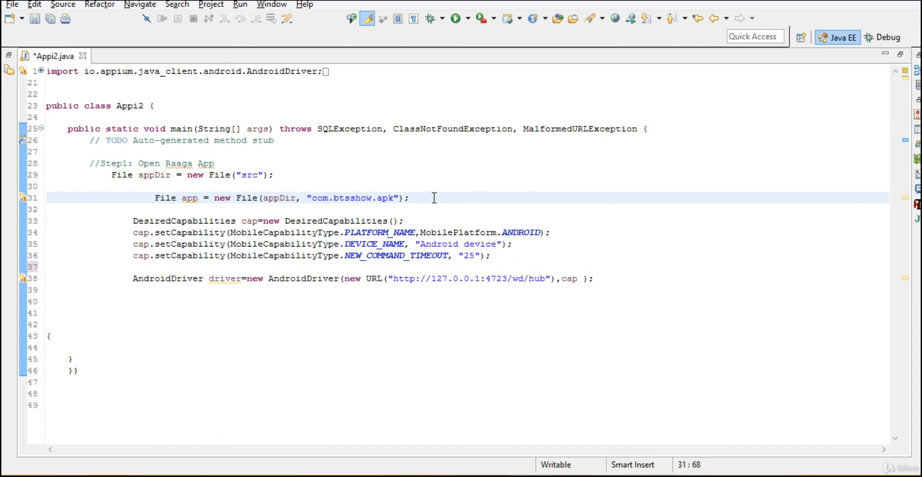
left_click(409, 198)
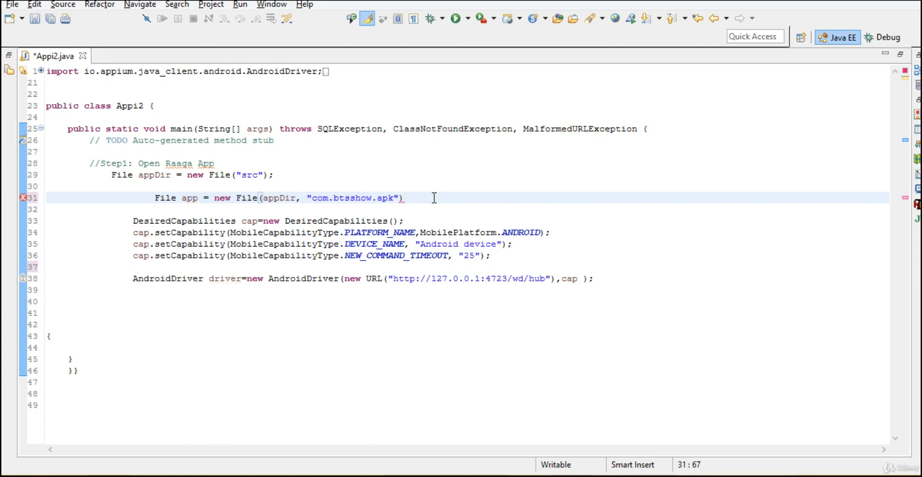
Step: Erase the File app = new File(...) line and begin a // comment on emptied line 31
key("BackSpace")
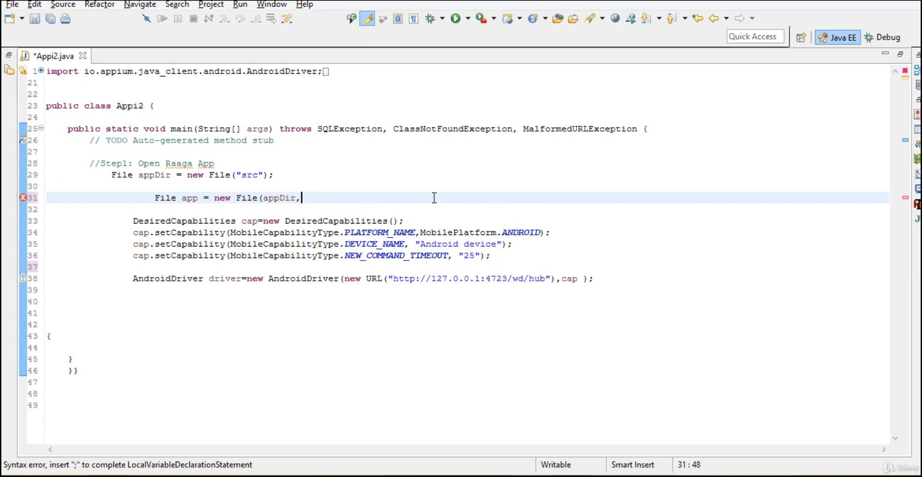
key("BackSpace")
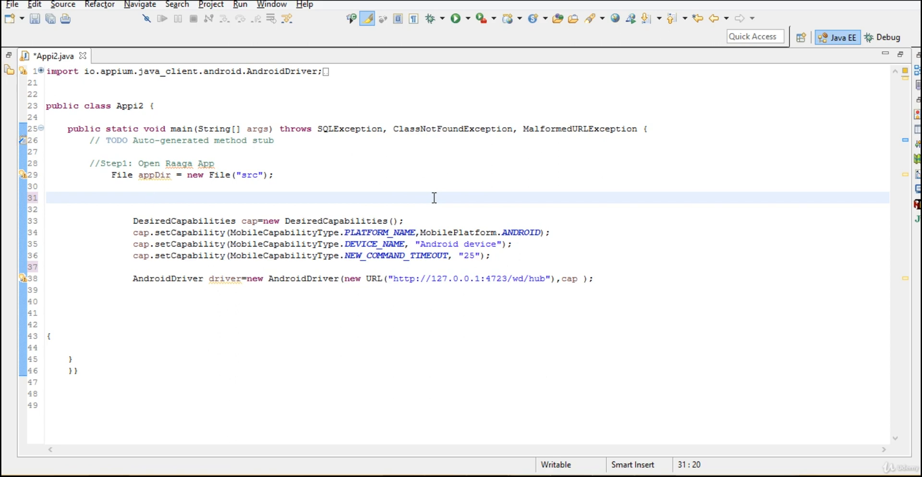
left_click(150, 198)
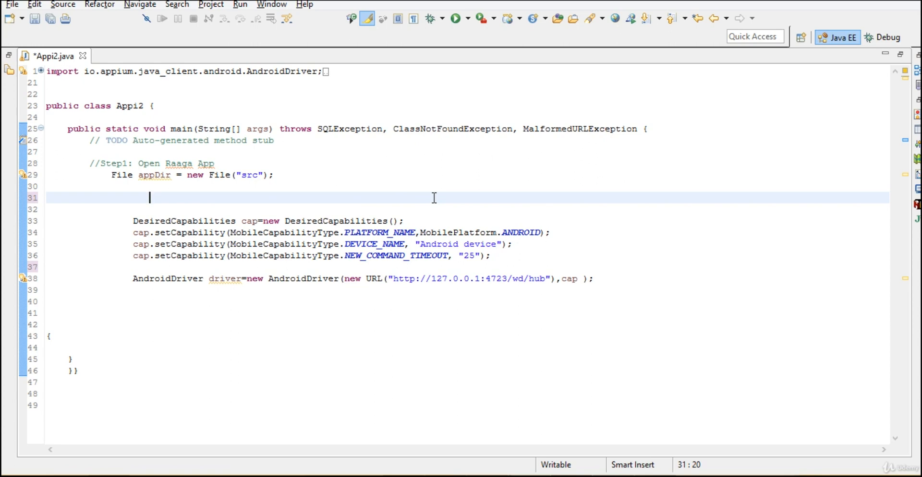
type("//")
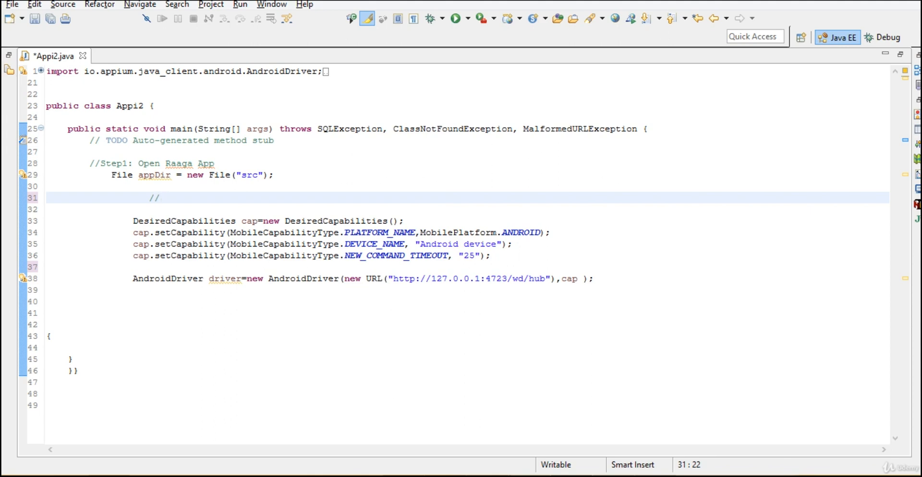
left_click(159, 198)
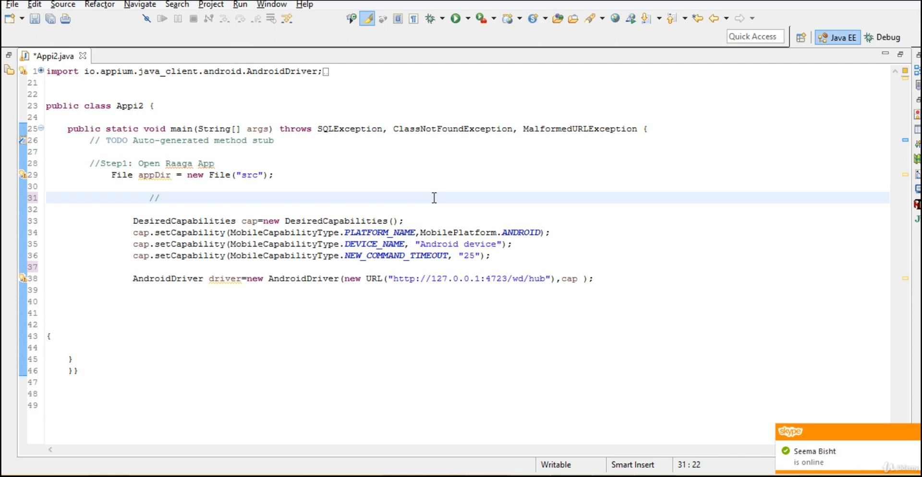
mouse_move(458, 198)
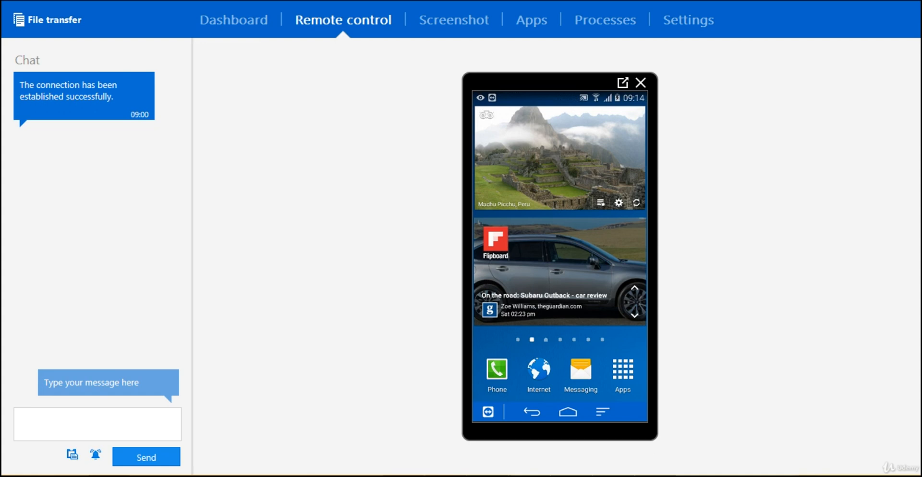
Step: Launch Apk Info from the phone's Apps list and choose View Apps to list installed packages
left_click(622, 371)
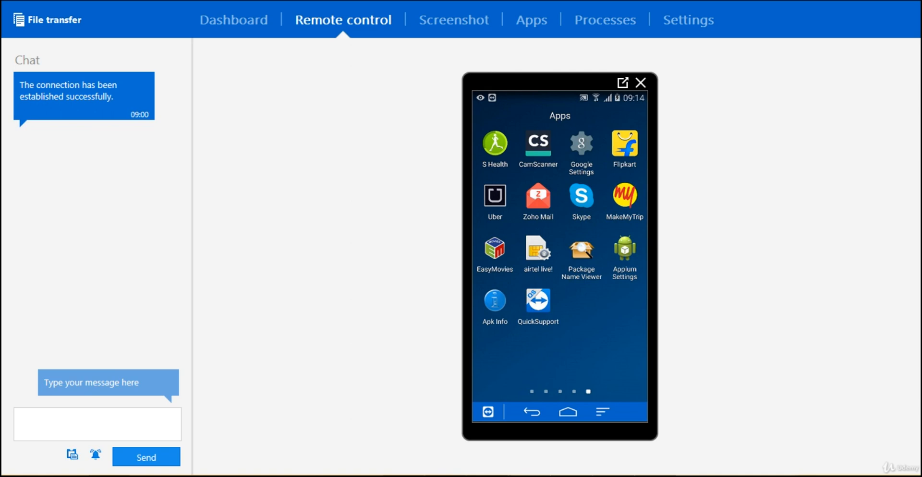
left_click(494, 299)
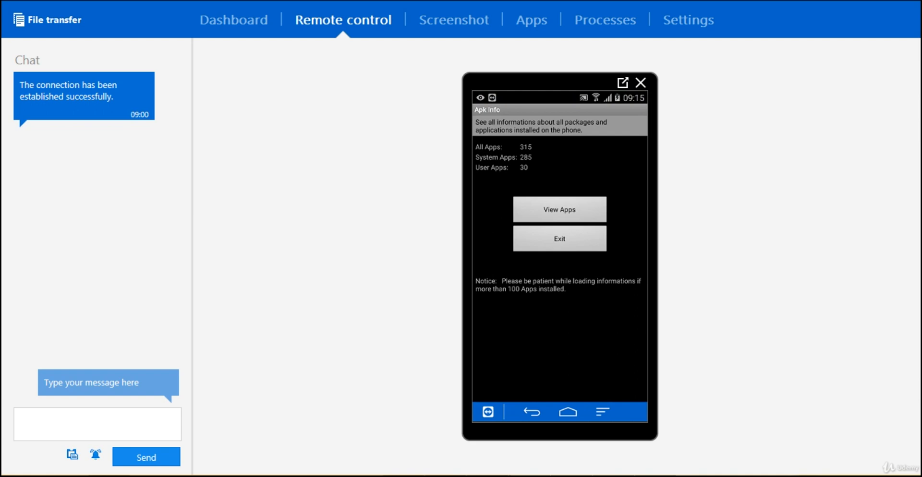
left_click(559, 210)
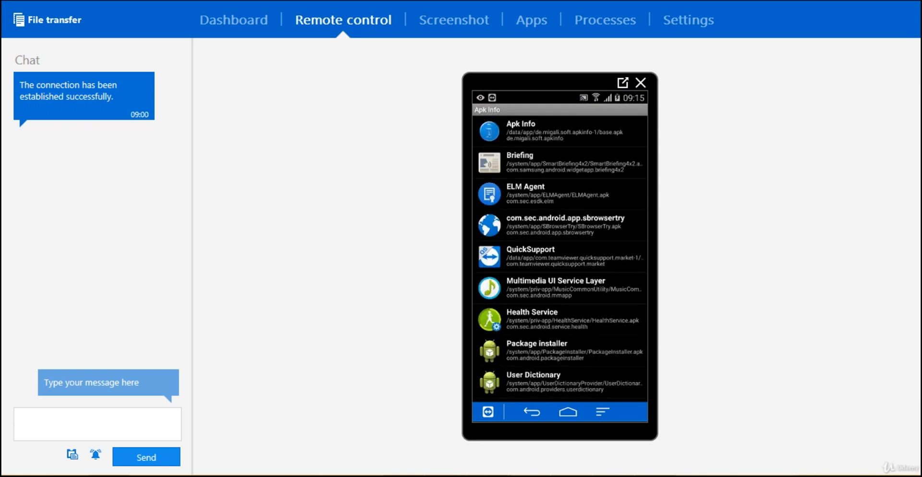
Step: Scroll the Apk Info list down toward the Paytm entry
scroll("down", 3)
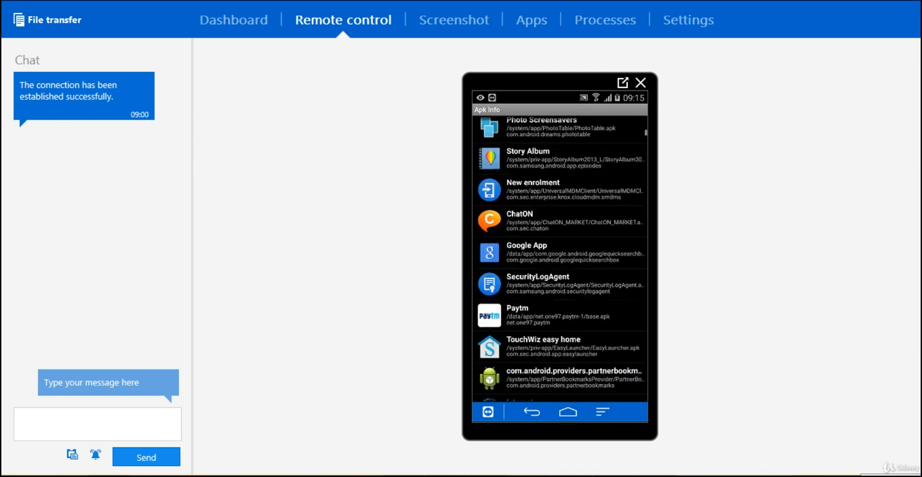
scroll("down", 3)
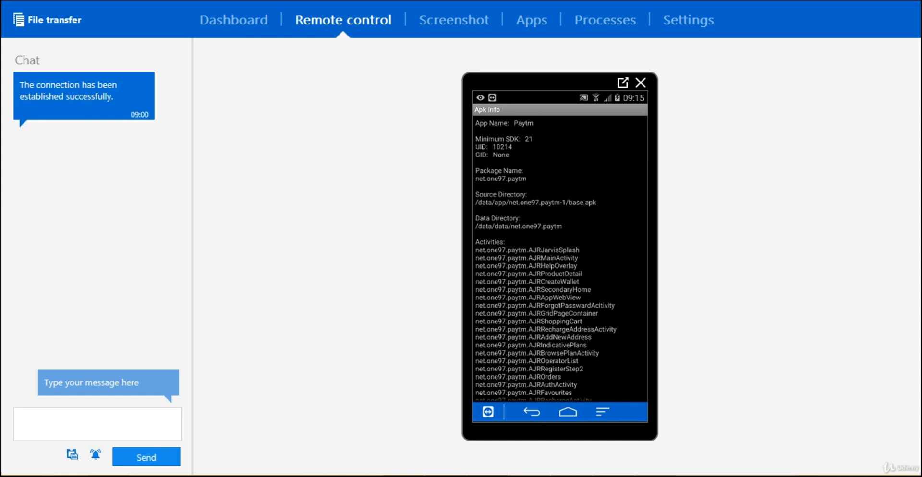
mouse_move(545, 171)
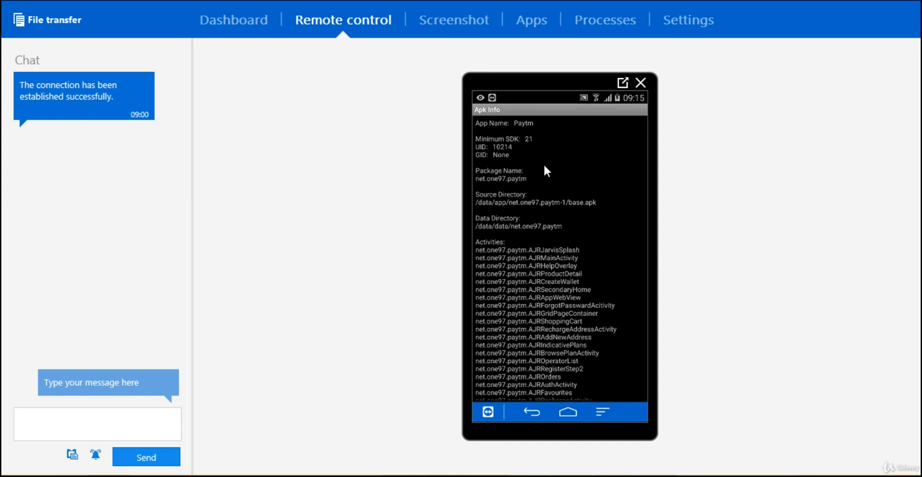
mouse_move(640, 261)
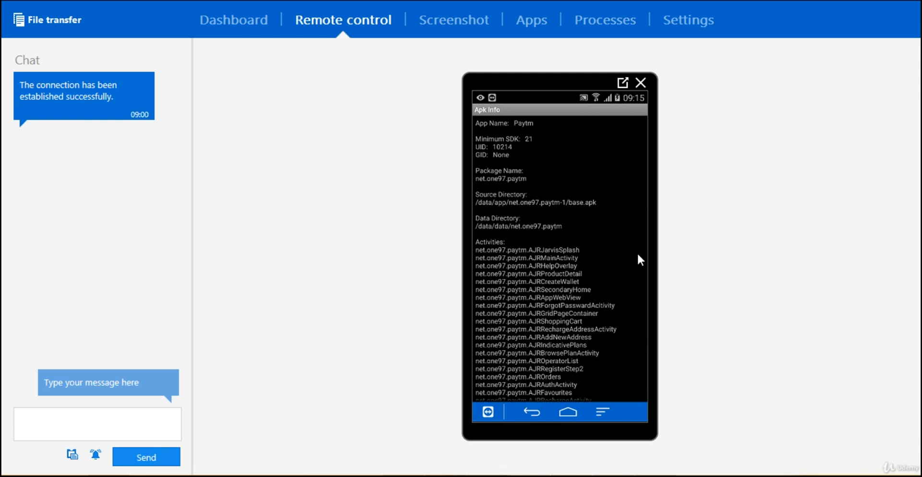
mouse_move(485, 187)
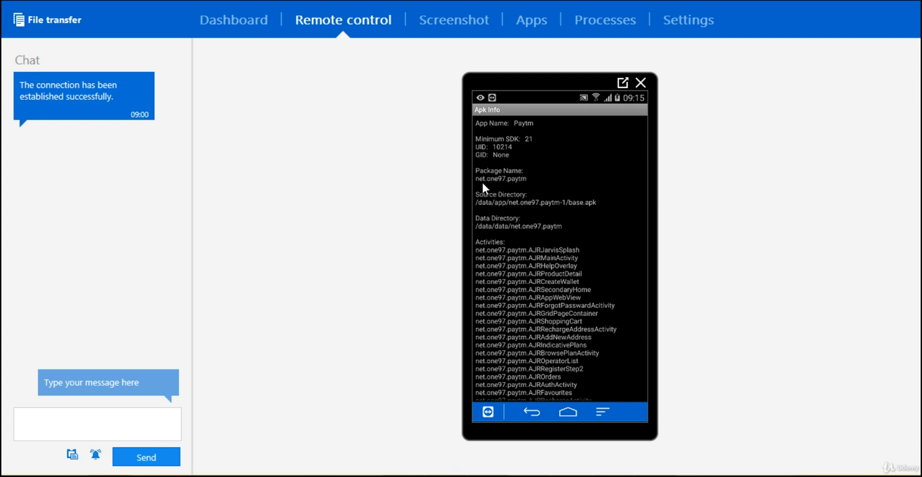
mouse_move(528, 185)
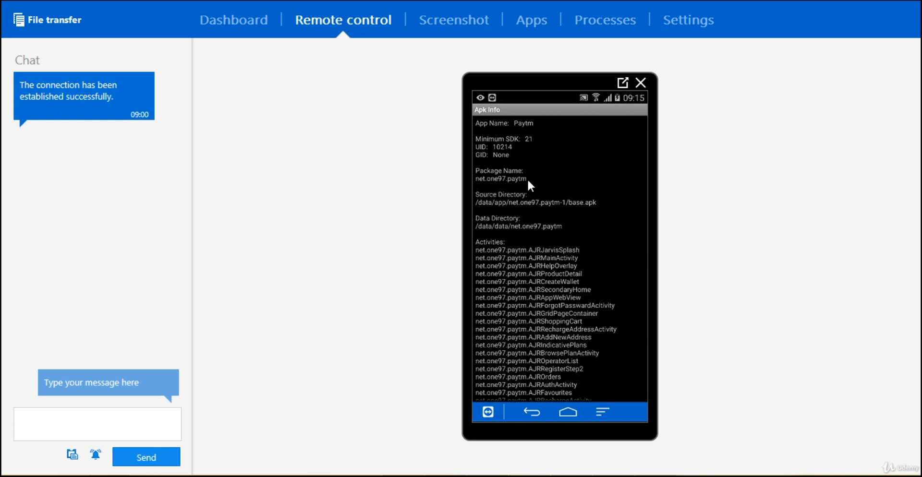
mouse_move(557, 330)
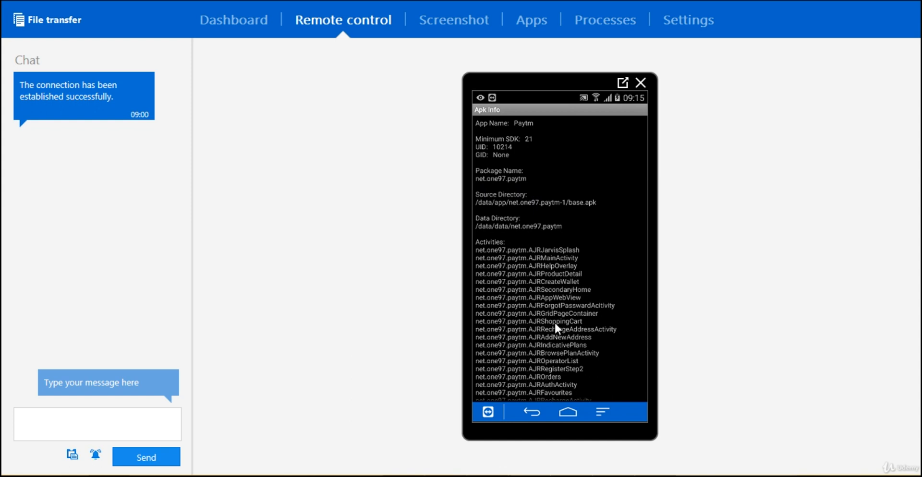
mouse_move(509, 149)
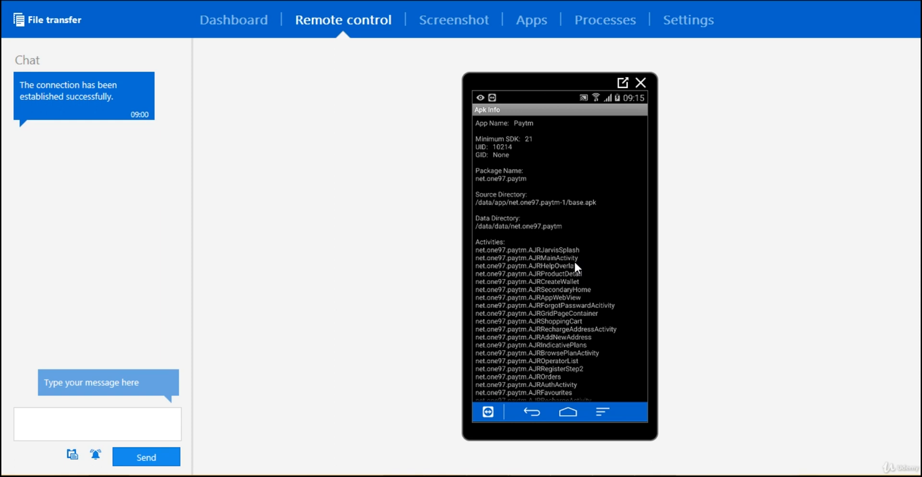
mouse_move(517, 255)
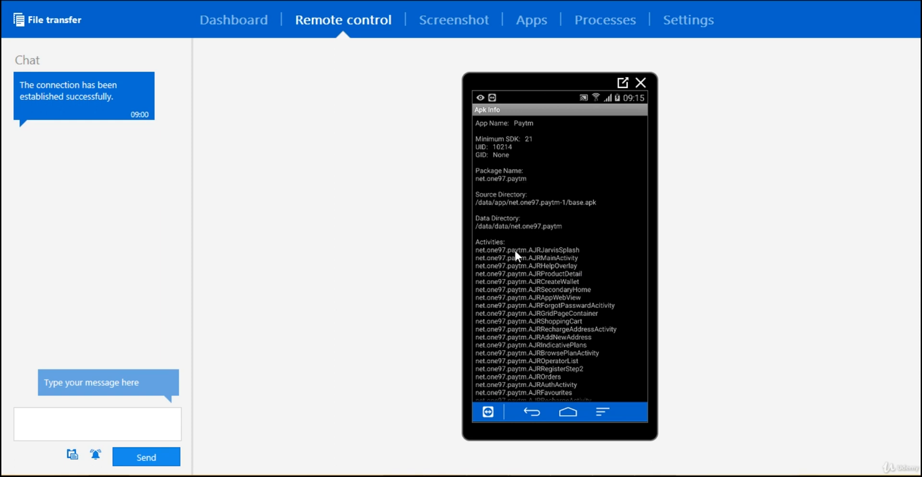
mouse_move(531, 212)
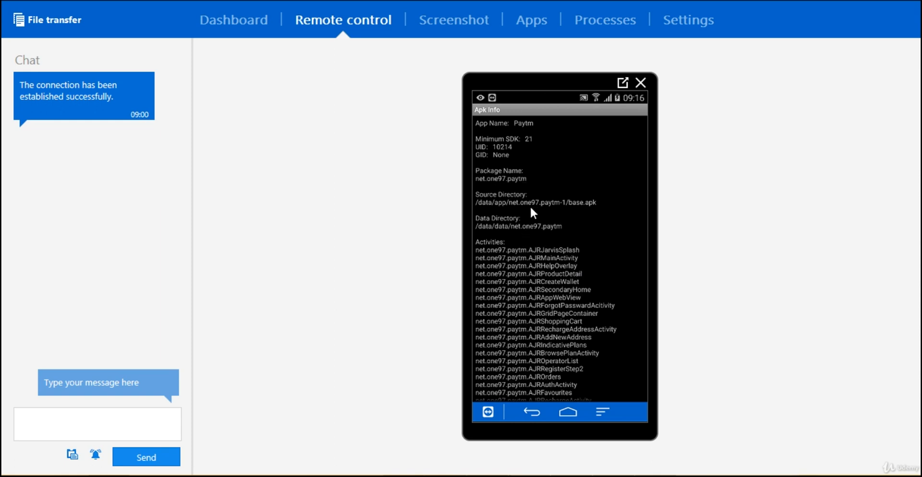
mouse_move(533, 222)
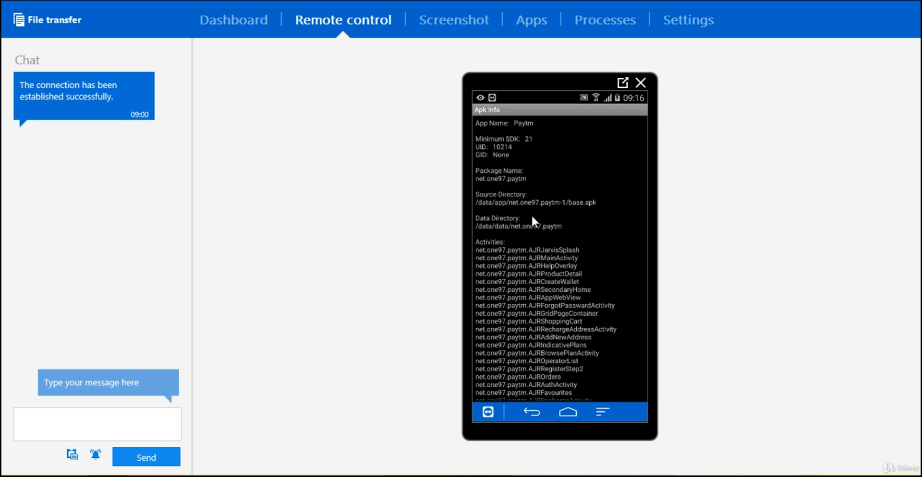
mouse_move(543, 246)
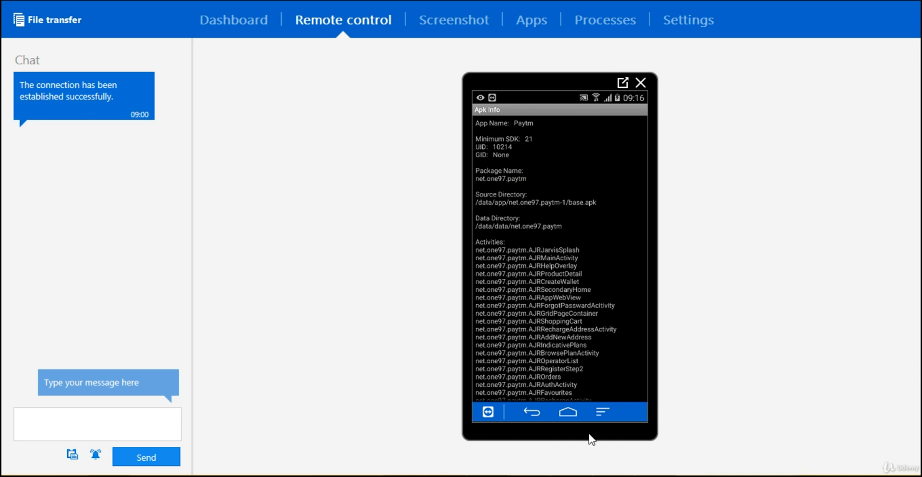
mouse_move(494, 141)
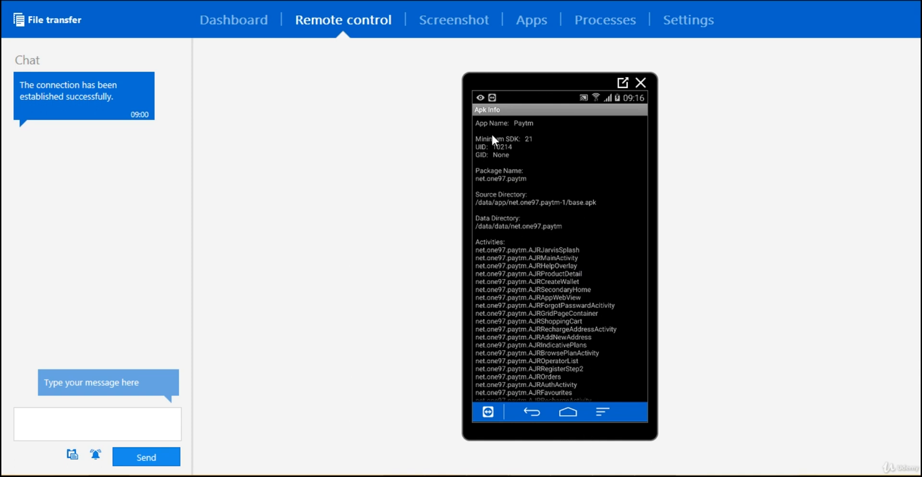
mouse_move(528, 188)
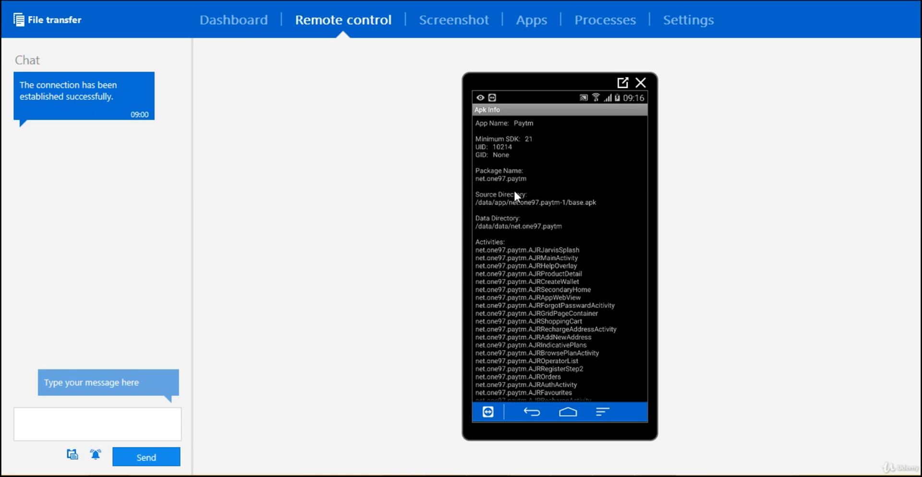
mouse_move(553, 418)
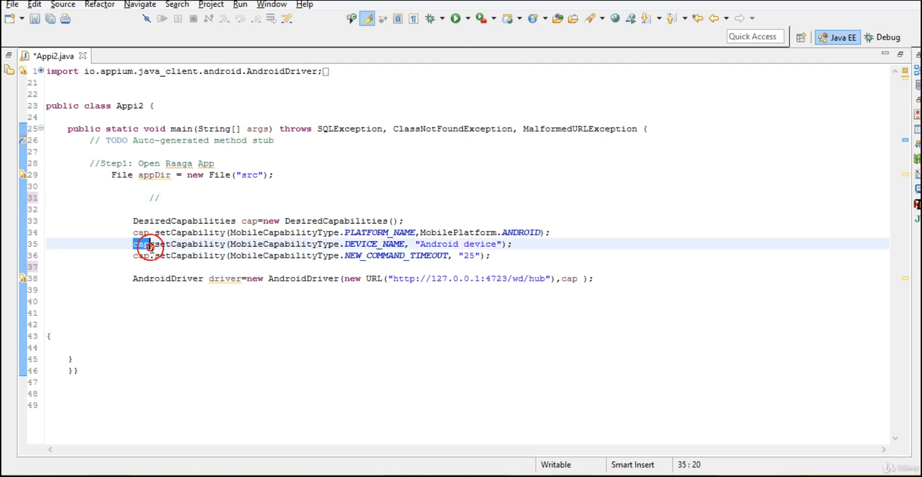
Step: Inspect the platform ANDROID line, then put the caret after the NEW_COMMAND_TIMEOUT capability
left_click(509, 232)
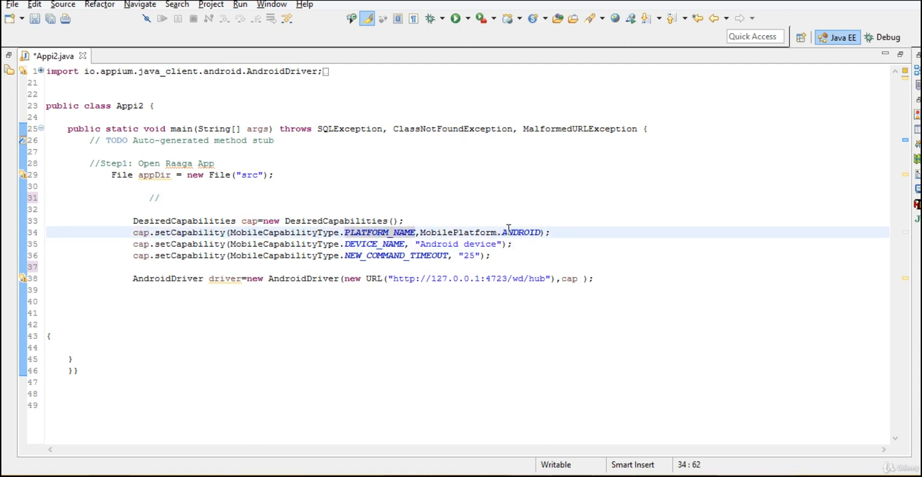
double_click(478, 244)
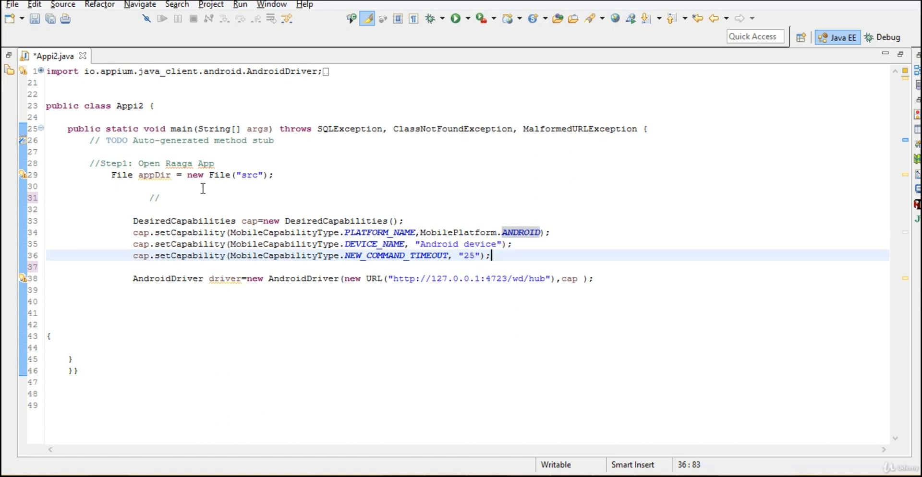
left_click(247, 186)
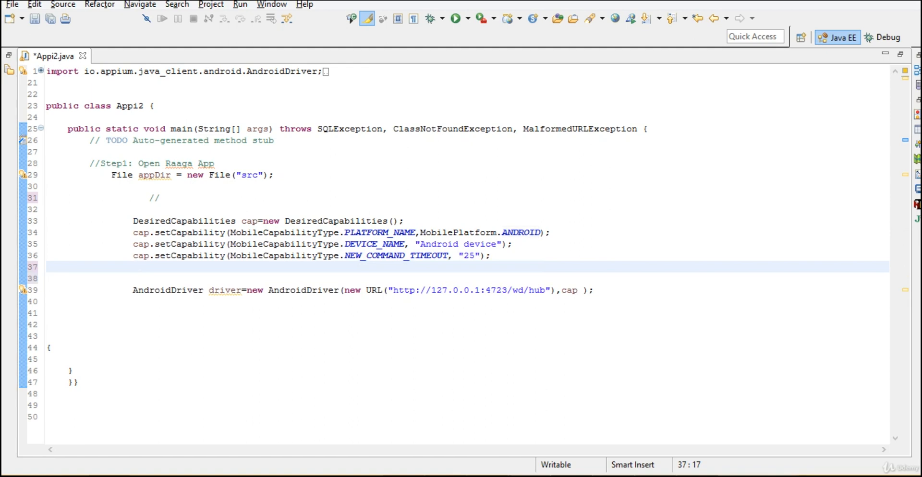
Step: Write cap.setCapability(MobileCapabilityType.APP_PACKAGE, via autocomplete
type("cap.")
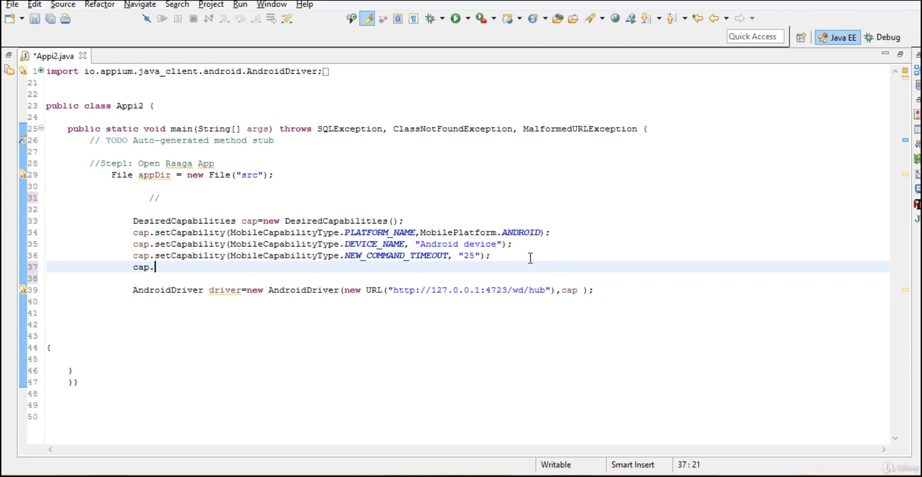
type(".")
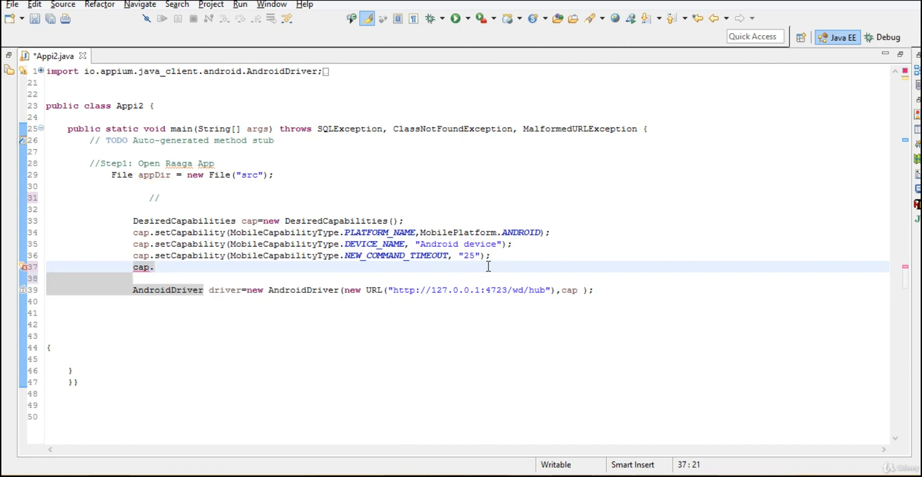
key("Backspace")
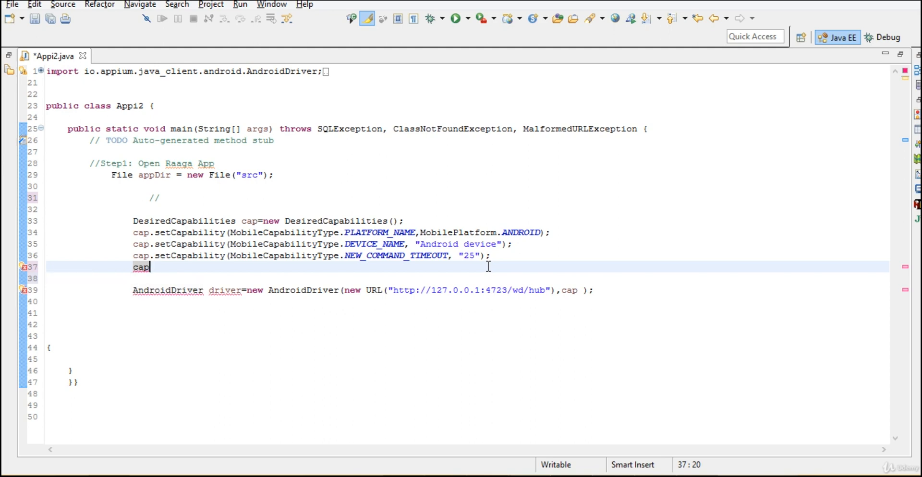
type(".s")
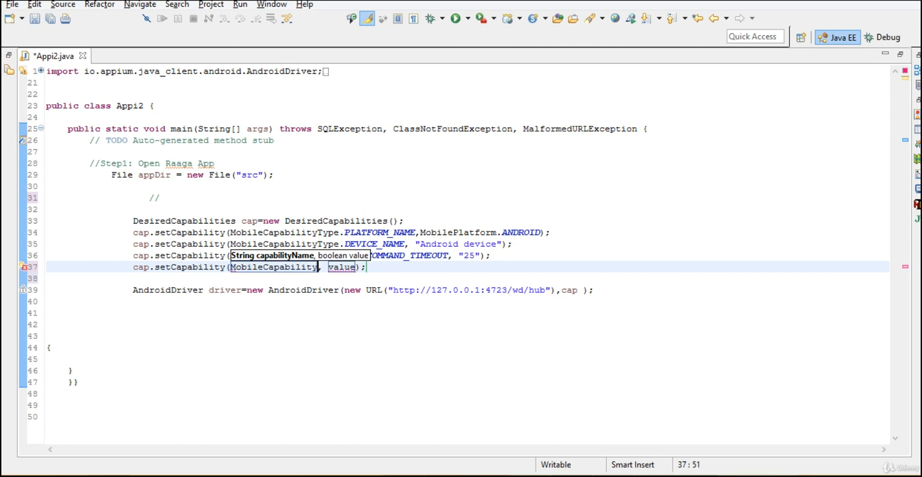
type(",")
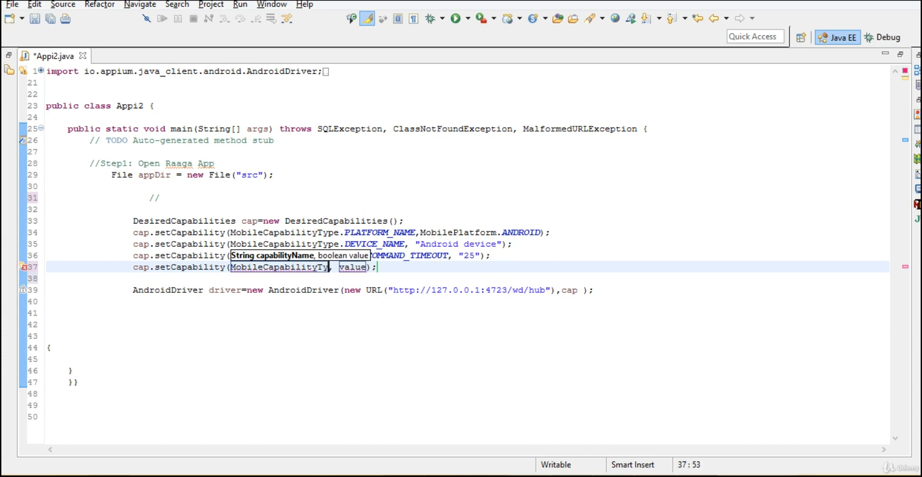
type("pe.APP_PACKAGE")
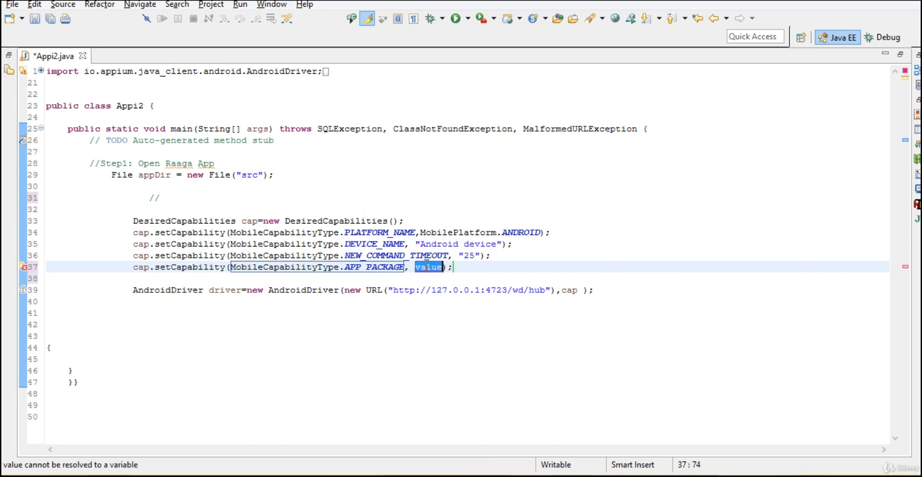
Step: Supply the package value "net.one97.paytm" to complete the APP_PACKAGE capability
type("\"\"")
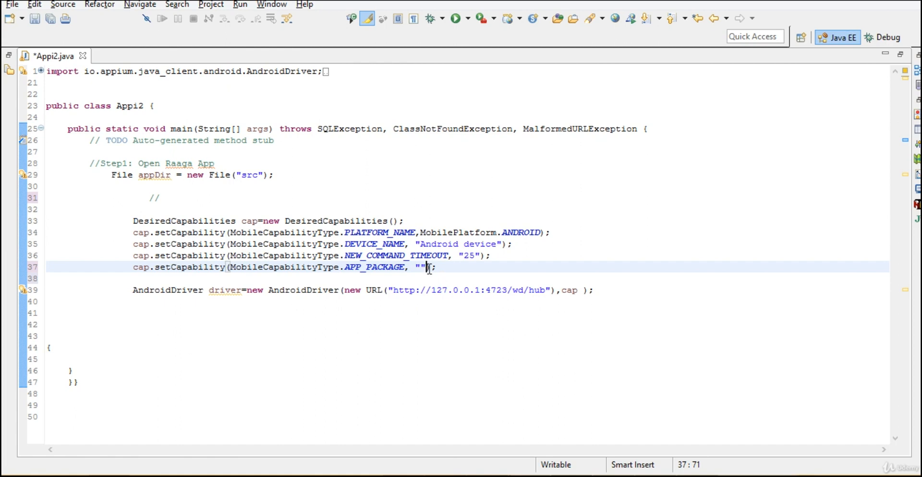
type("net.one9")
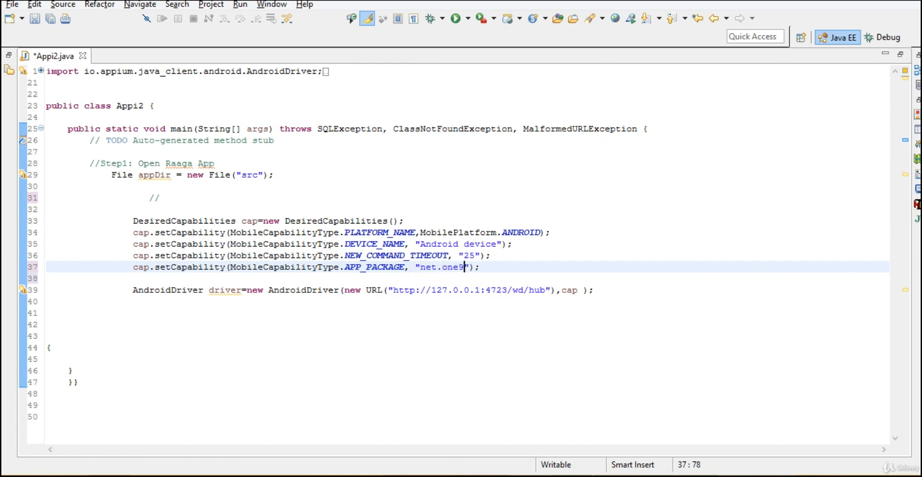
type("7.paytm")
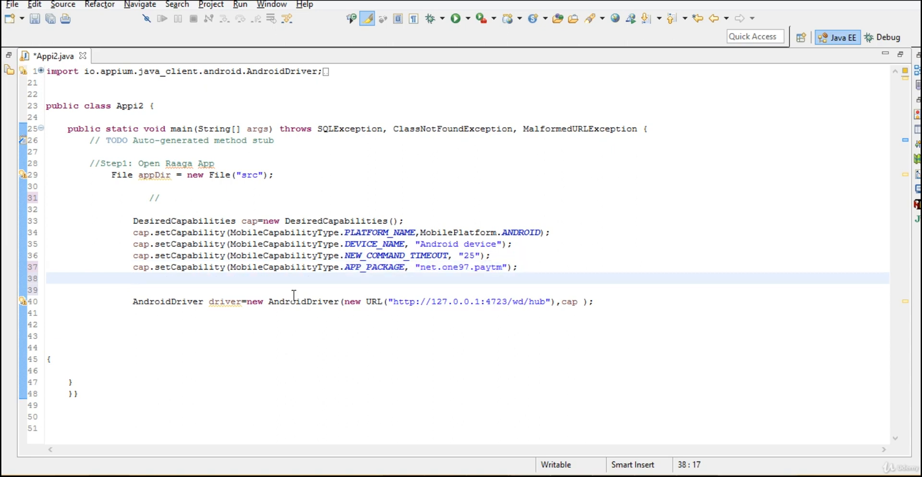
Step: Write cap.setCapability(MobileCapabilityType.APP_ACTIVITY, and paste net.one97.paytm over the value placeholder
type("cap.setCapability(MobileCapabilityType, value);")
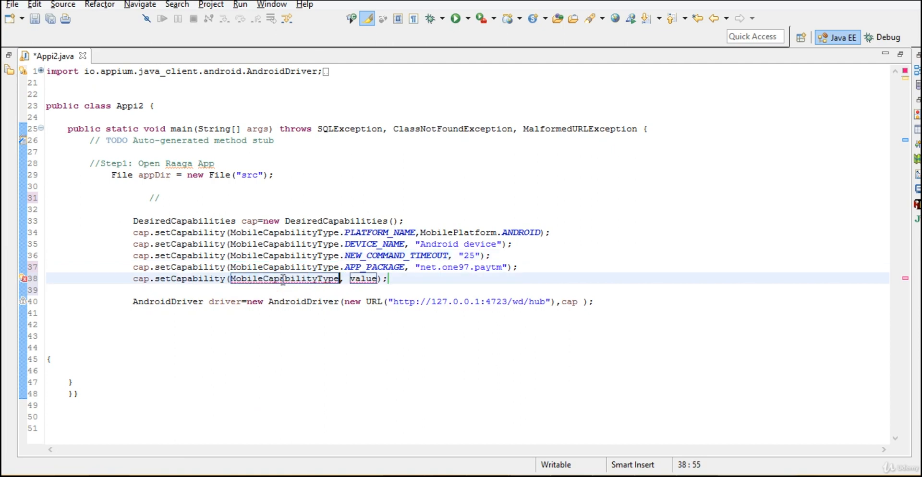
type(".")
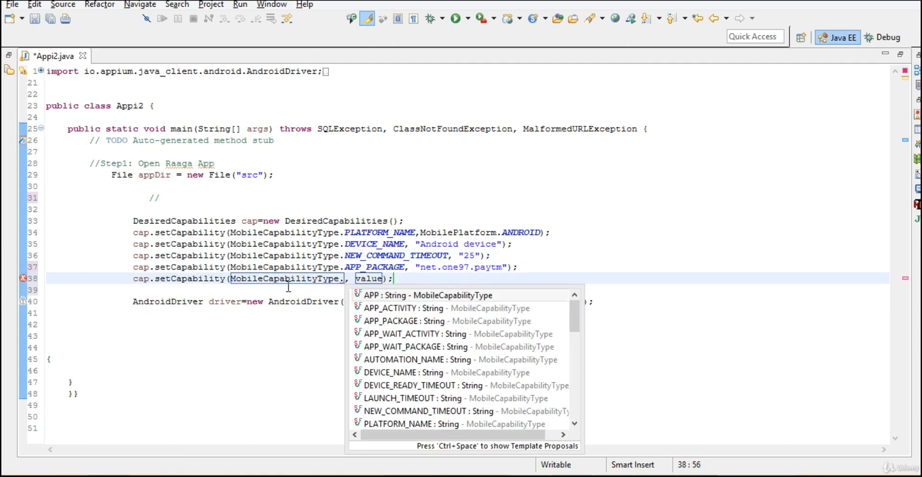
mouse_move(426, 308)
type("APP_ACTIVITY")
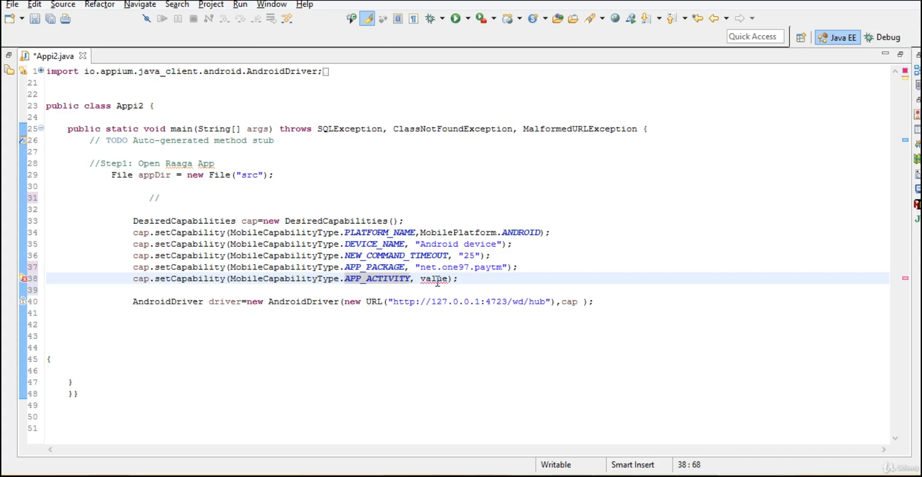
double_click(433, 278)
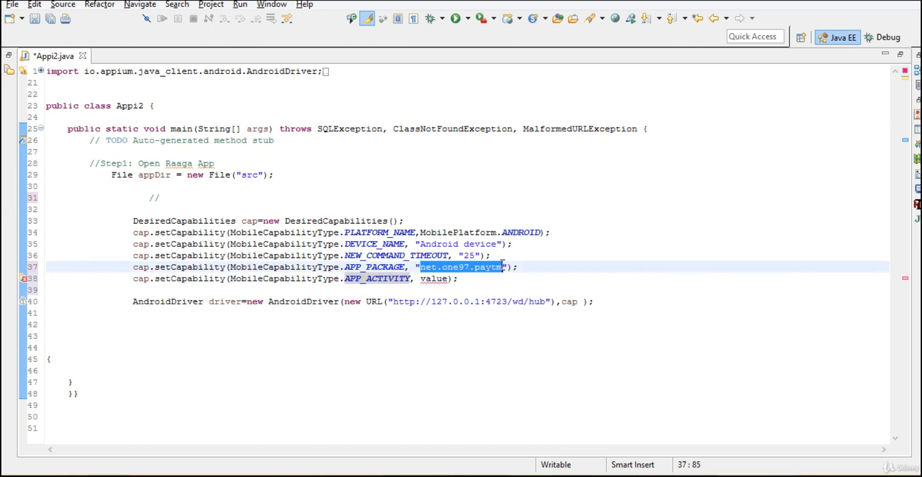
double_click(433, 279)
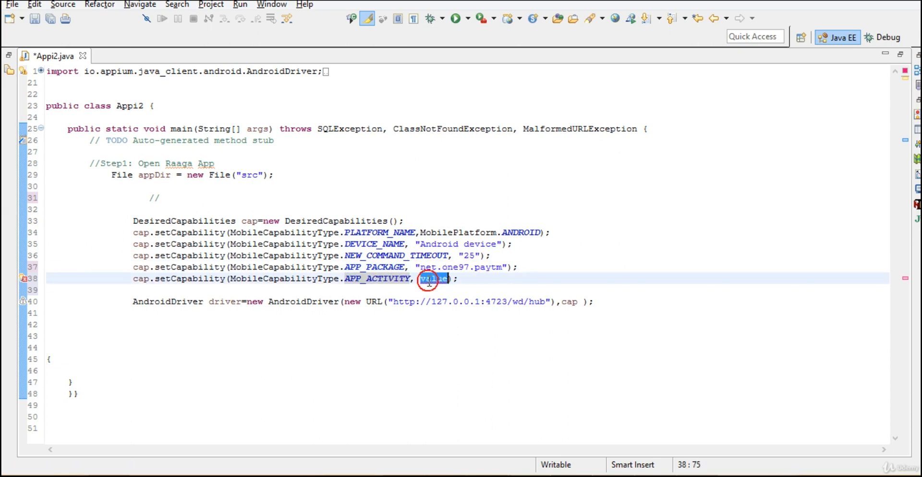
type("net.one97.paytm")
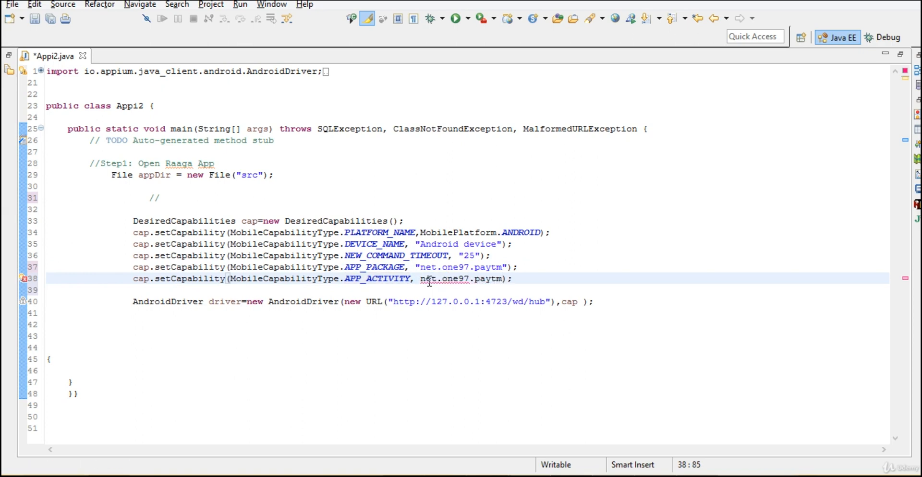
Step: Append .AJRMainActivity and quote it, giving "net.one97.paytm.AJRMainActivity"
type("AJR")
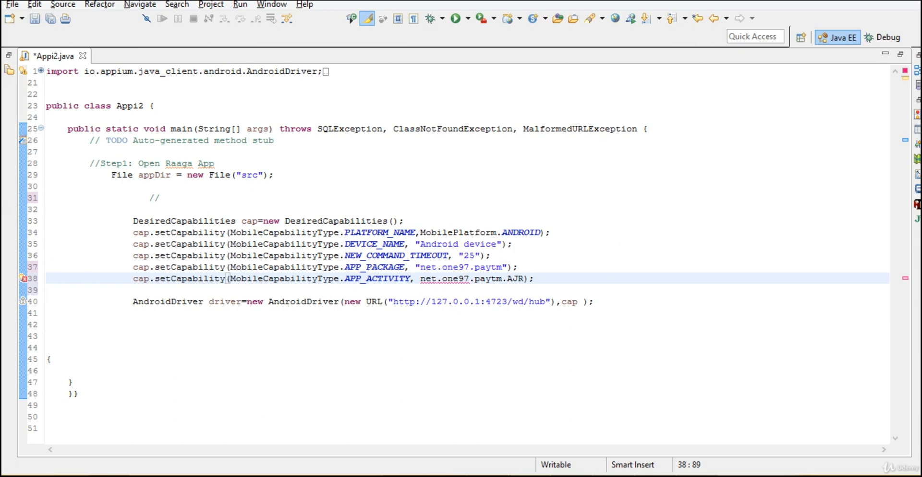
type("m")
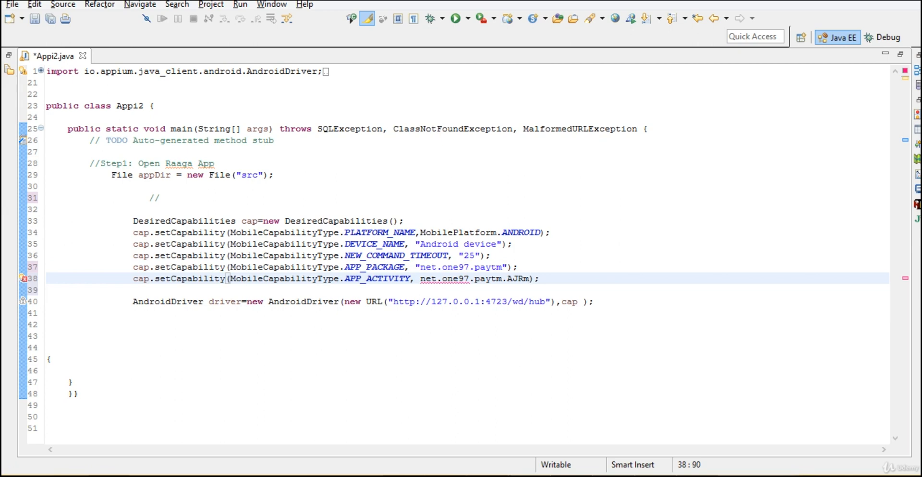
type("aij")
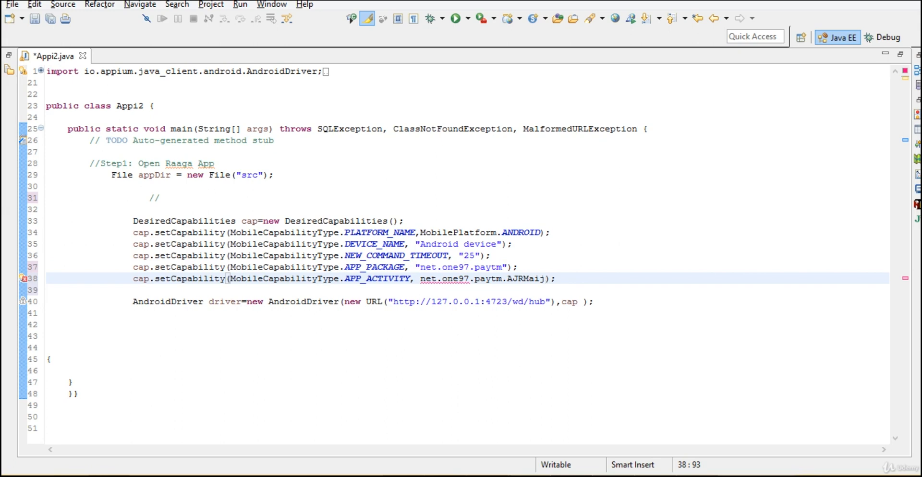
type("Activ")
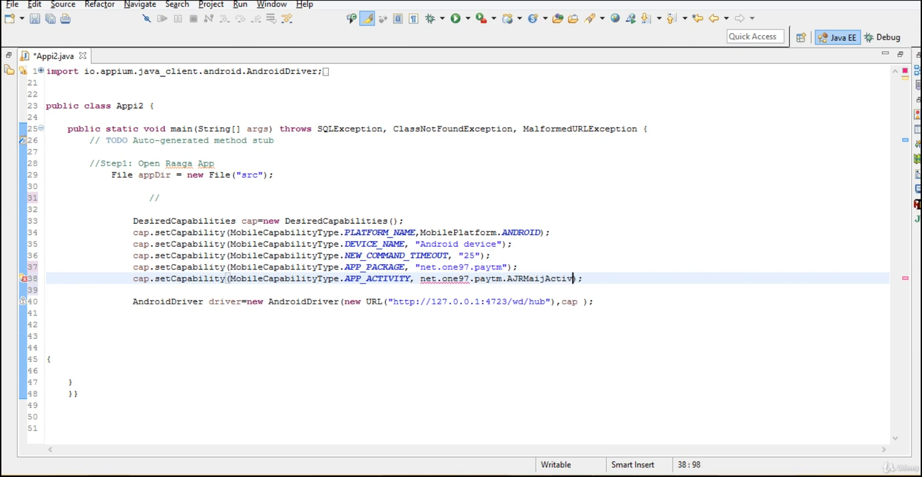
type("ity")
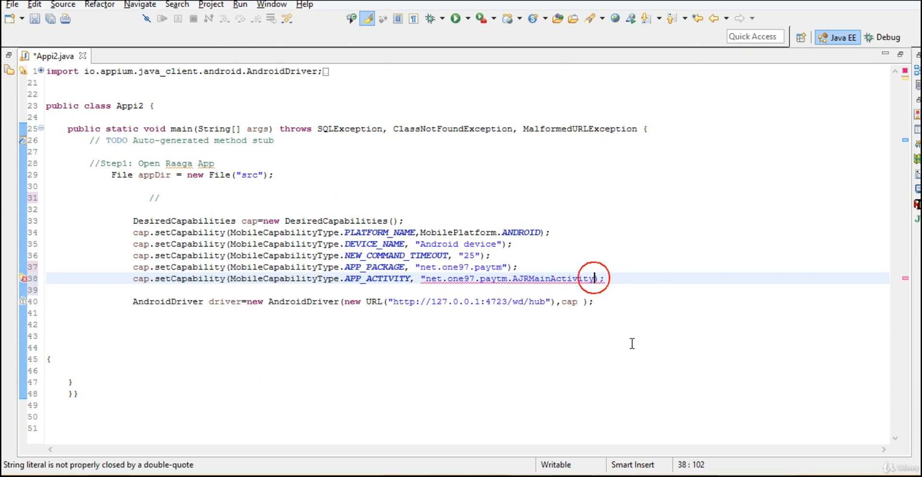
type("\"")
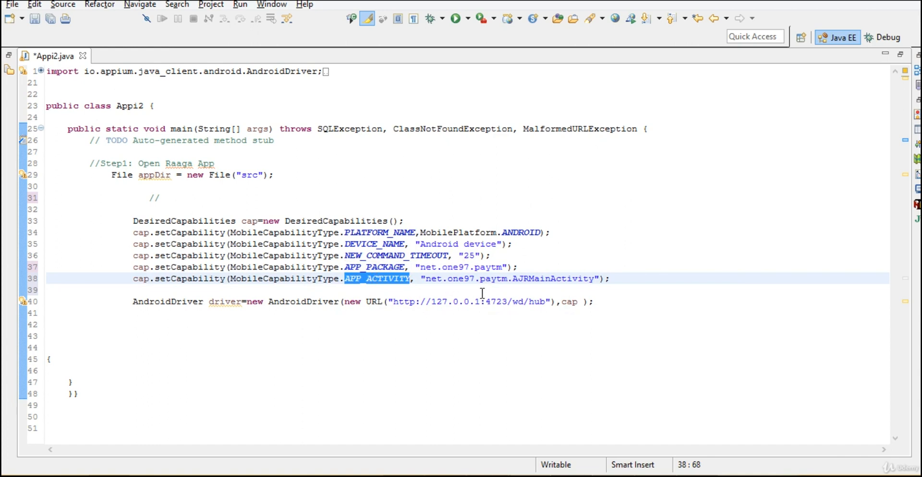
mouse_move(478, 297)
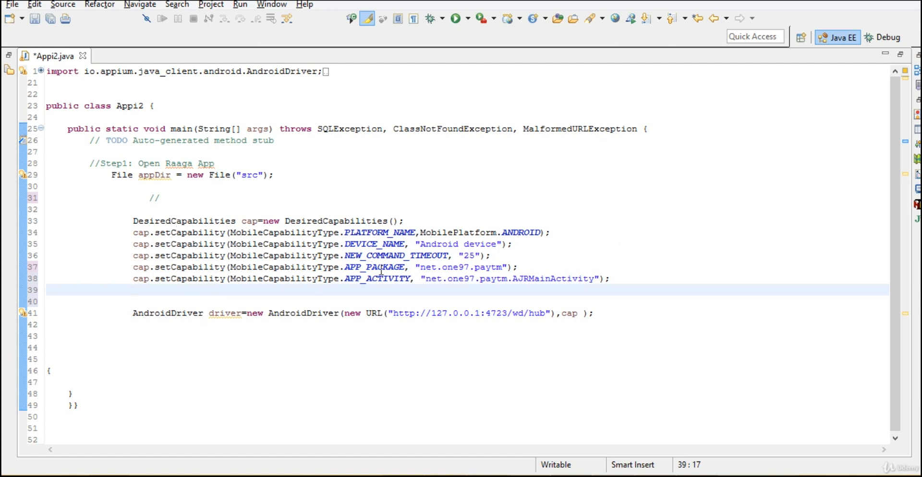
mouse_move(377, 278)
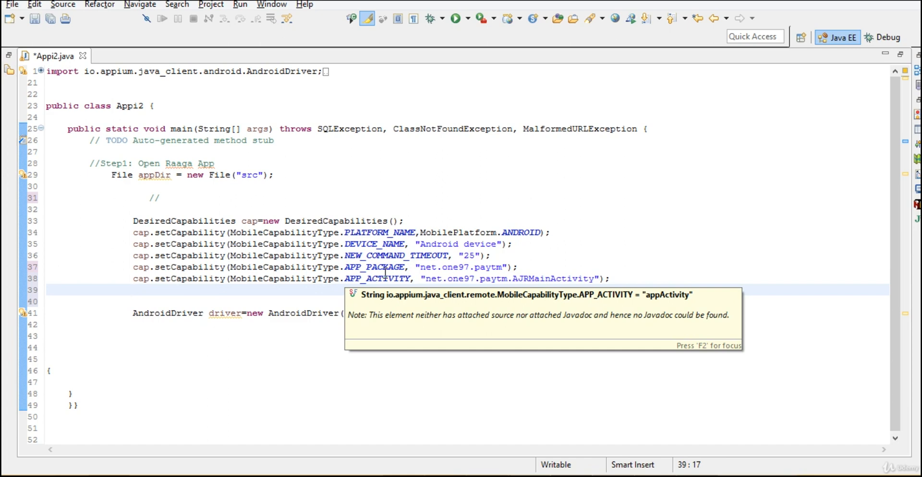
mouse_move(659, 256)
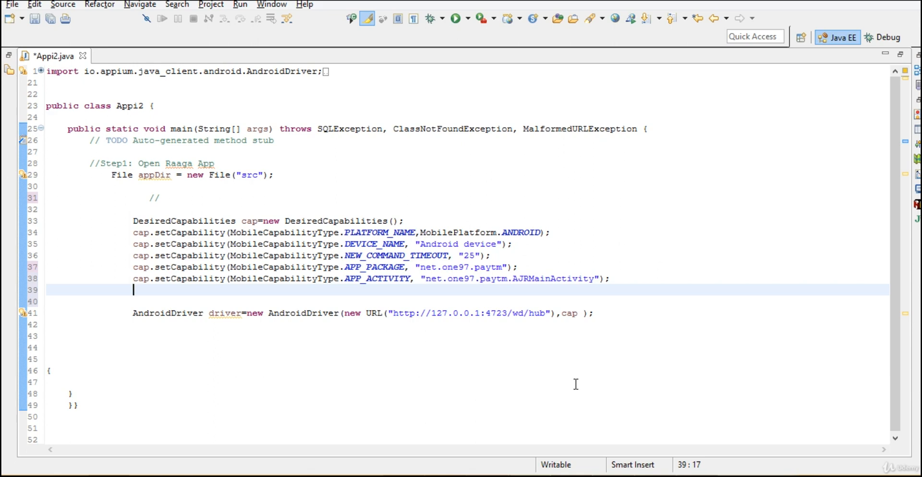
mouse_move(575, 382)
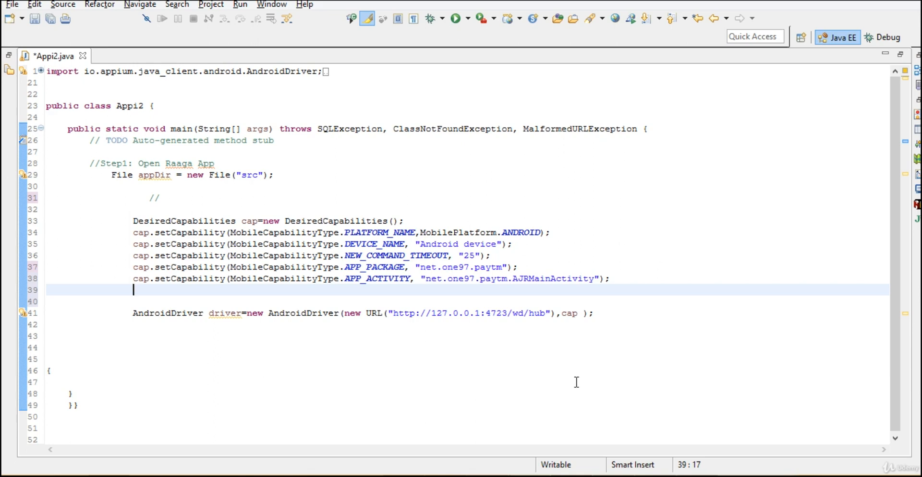